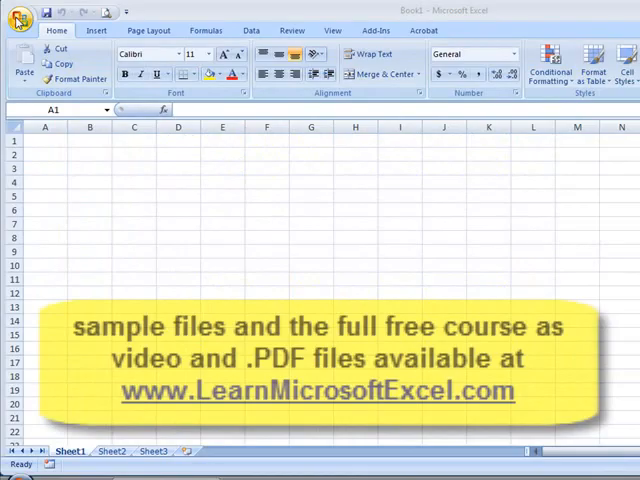
# - Open the First Quarter Sales and Profit workbook from Practice > AllSessions > Session 2
pyautogui.click(20, 18)
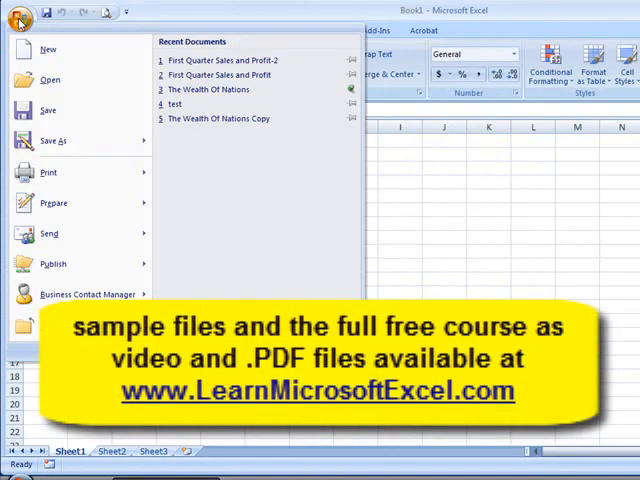
pyautogui.click(20, 18)
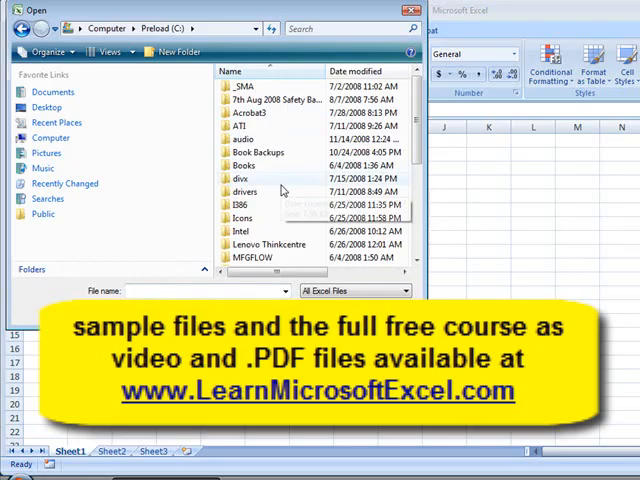
pyautogui.scroll(-3)
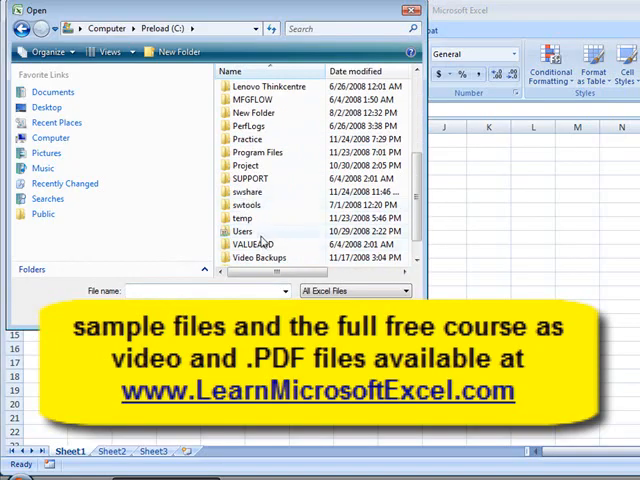
pyautogui.doubleClick(246, 138)
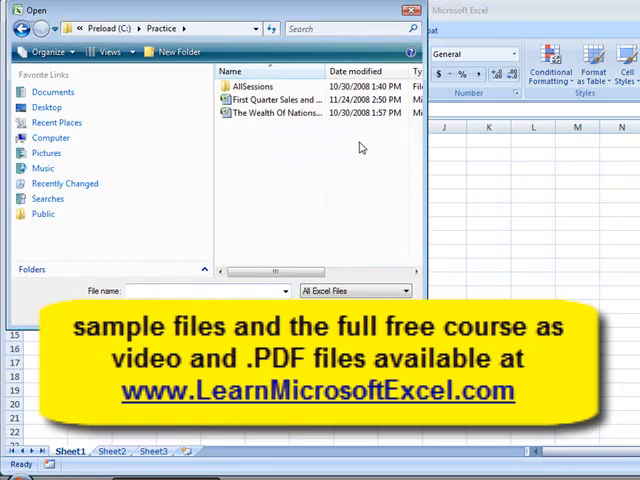
pyautogui.doubleClick(253, 86)
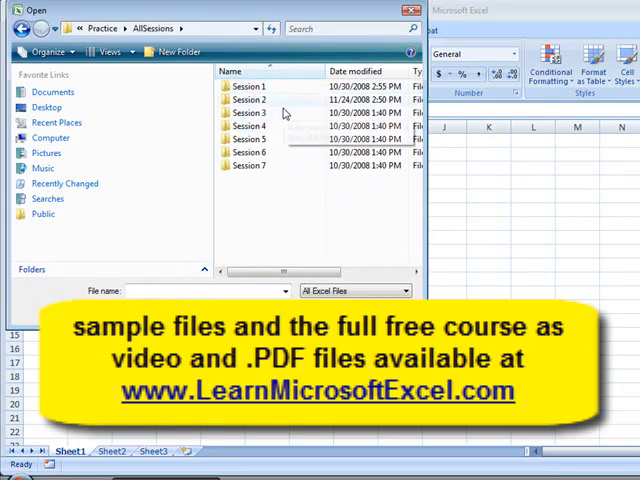
pyautogui.doubleClick(249, 99)
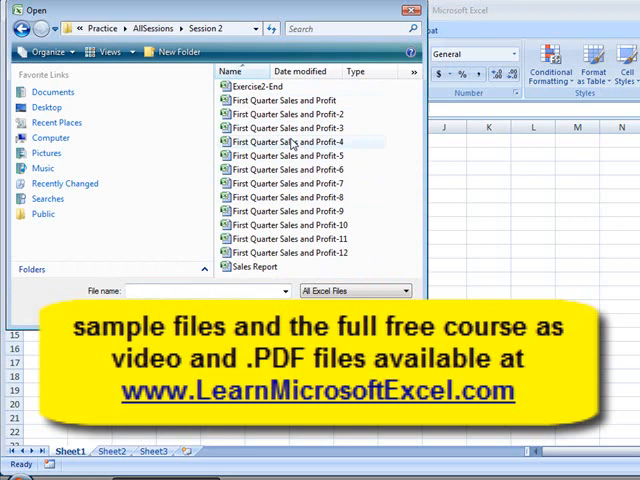
pyautogui.click(289, 113)
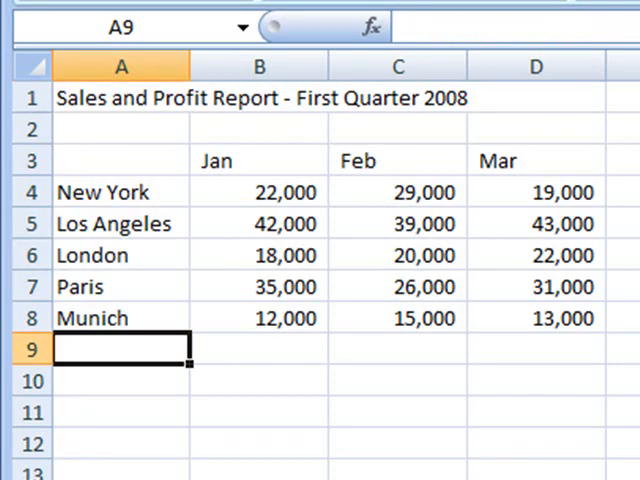
# - Enter the label 'Total' in cell A9
pyautogui.write('Total')
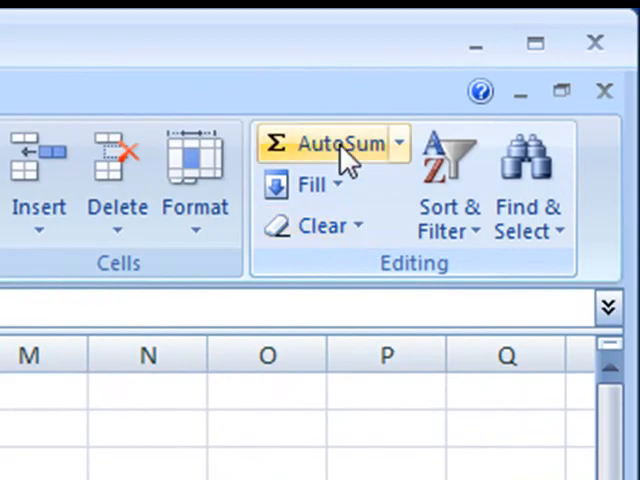
pyautogui.moveTo(340, 143)
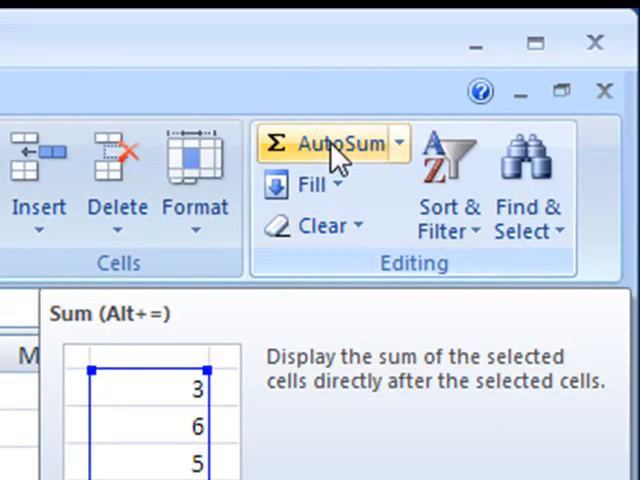
# - AutoSum the January figures in B9 as =SUM(B4:B8)
pyautogui.click(333, 144)
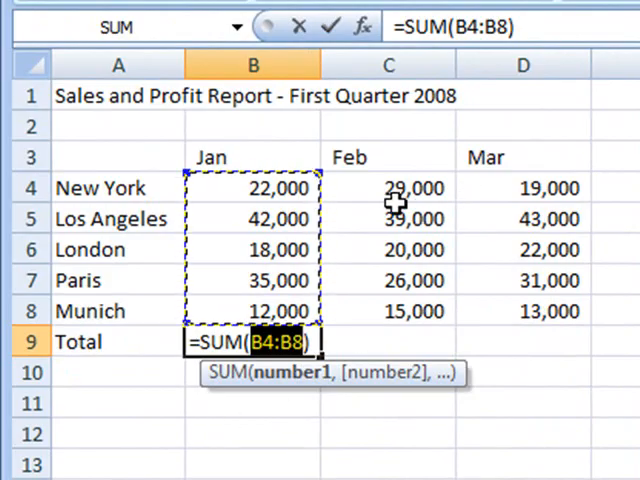
pyautogui.moveTo(178, 298)
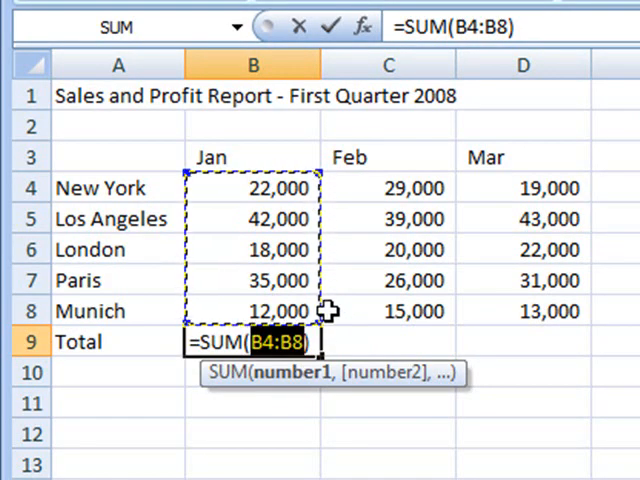
pyautogui.moveTo(285, 290)
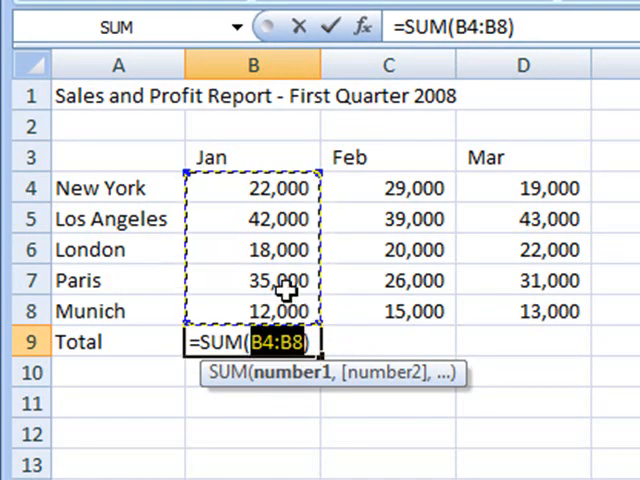
pyautogui.moveTo(358, 240)
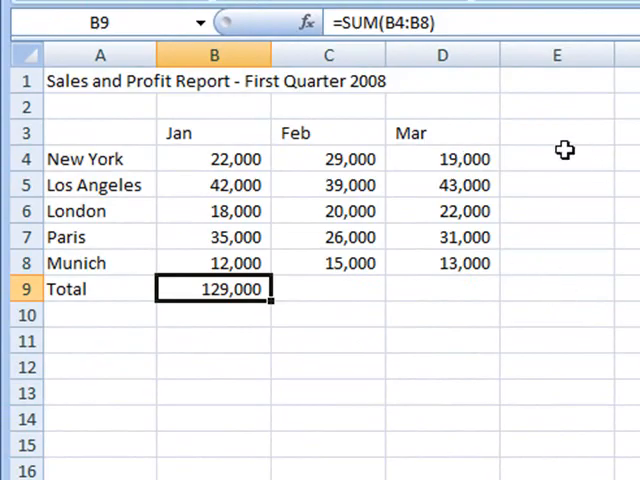
# - Select cell E4 for New York's January–March total
pyautogui.click(557, 159)
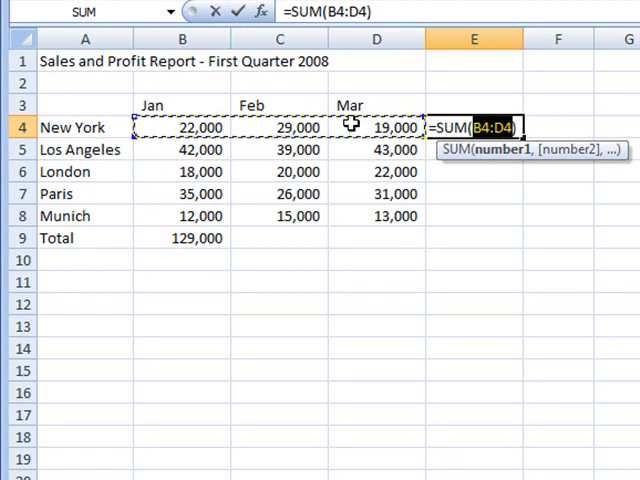
pyautogui.moveTo(535, 128)
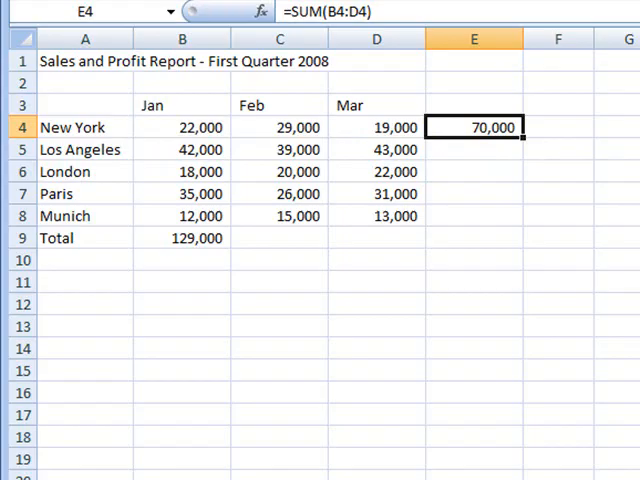
pyautogui.moveTo(544, 123)
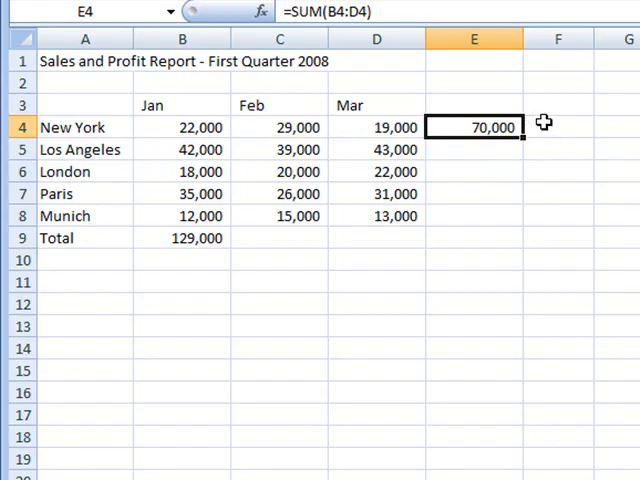
pyautogui.moveTo(389, 99)
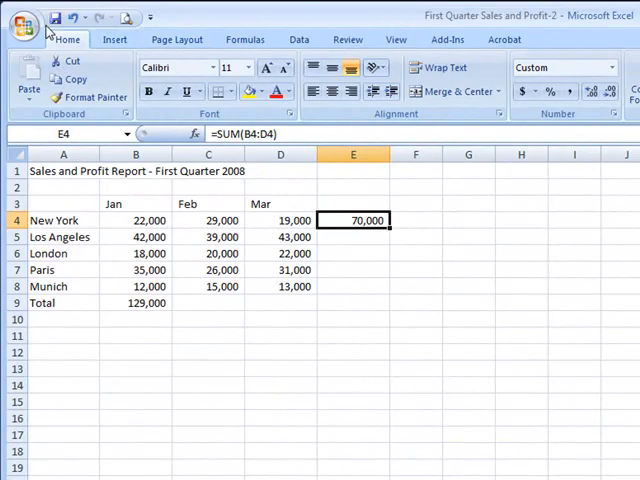
# - Save As an Excel Workbook named 'First Quarter Sales and Profit-3'
pyautogui.click(25, 25)
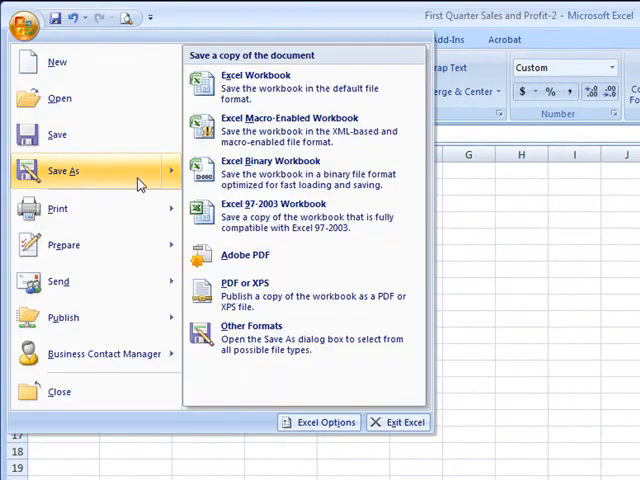
pyautogui.moveTo(256, 88)
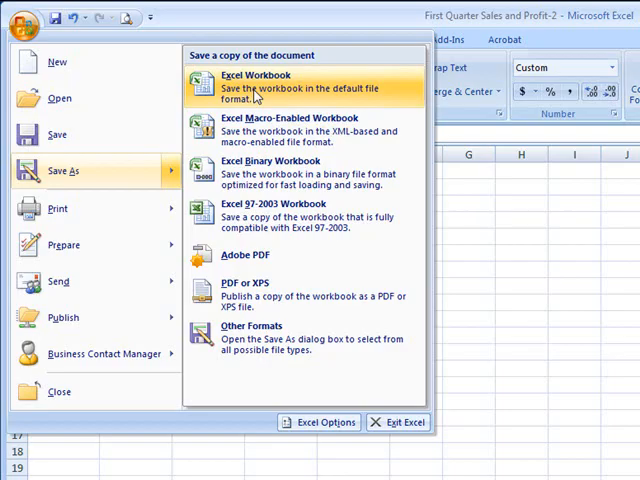
pyautogui.click(256, 87)
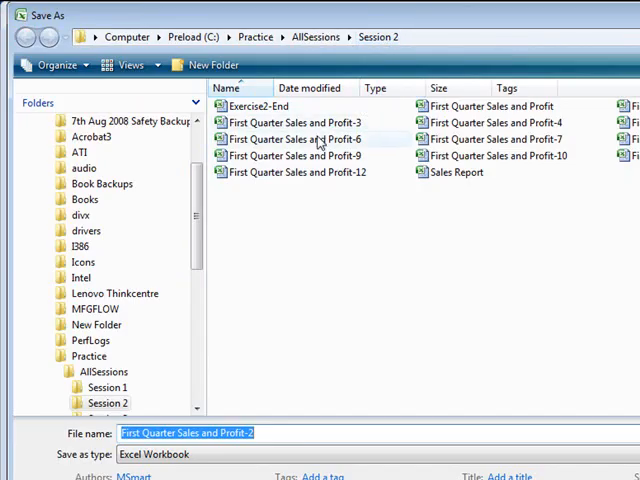
pyautogui.moveTo(380, 194)
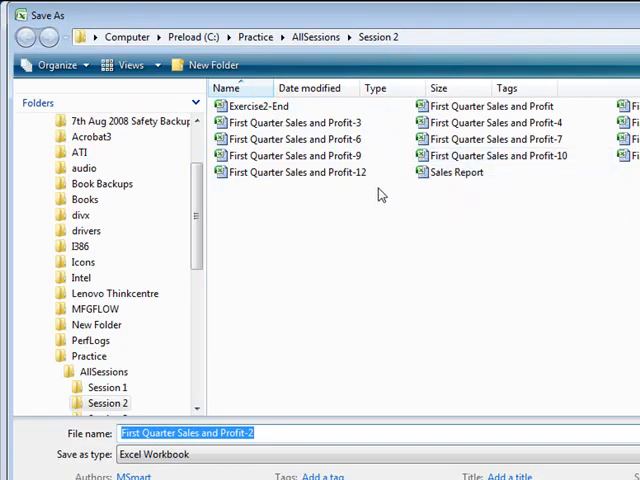
pyautogui.moveTo(421, 223)
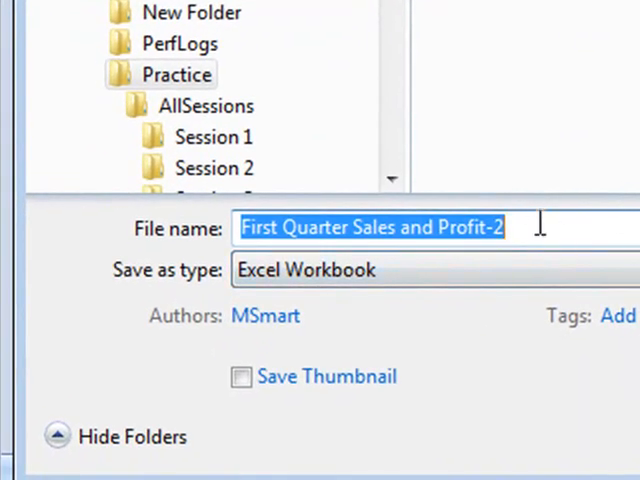
pyautogui.write('First Quarter Sales and Profit-3')
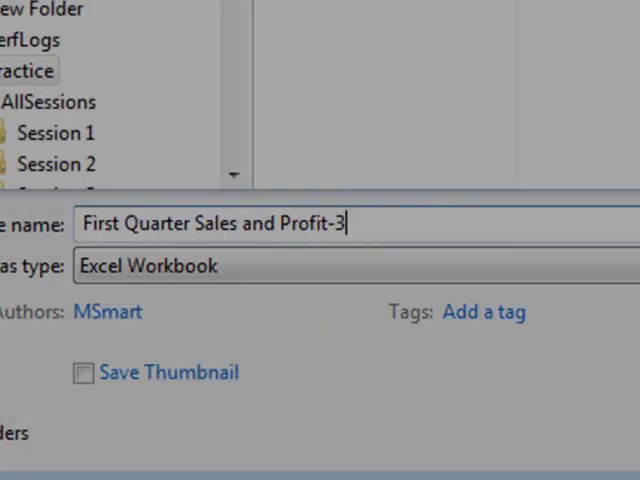